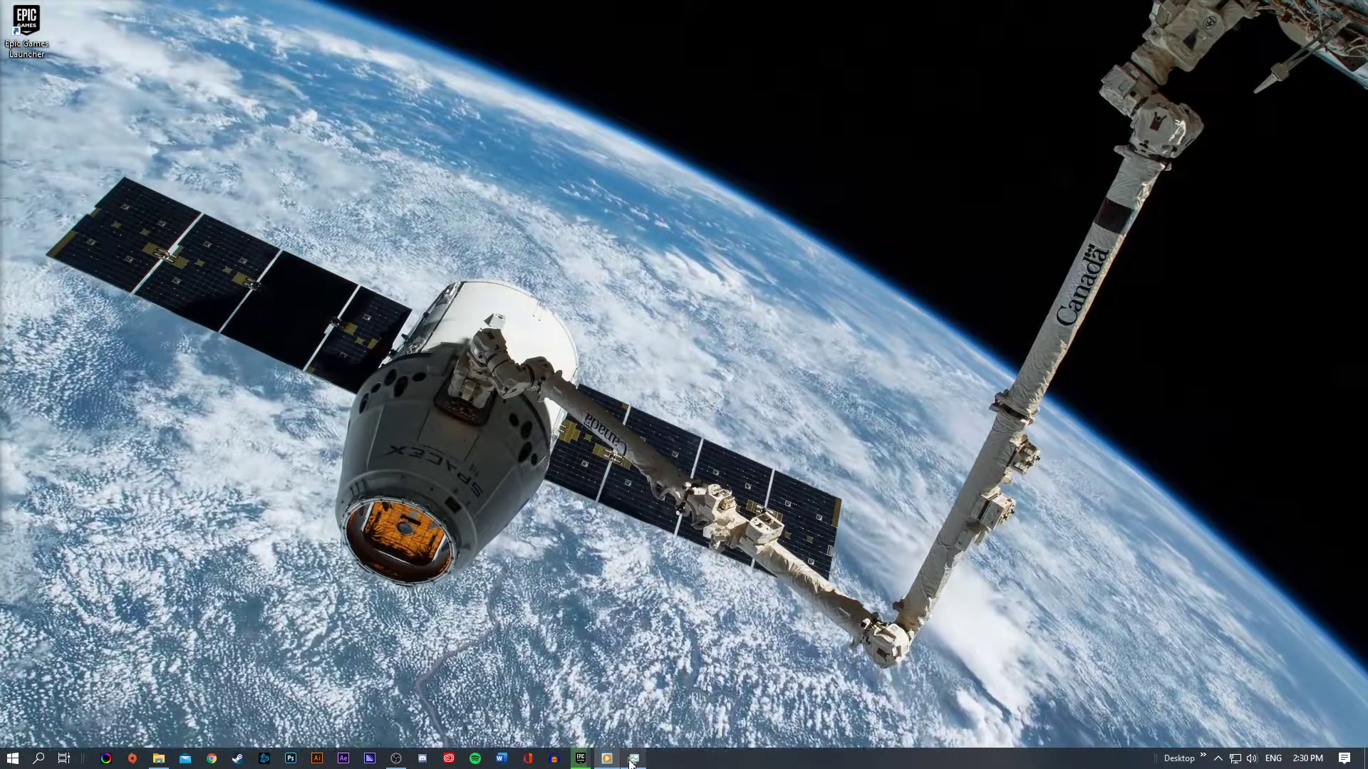
# - Review the Processes list in Task Manager, scrolling down through the background processes
pyautogui.click(624, 756)
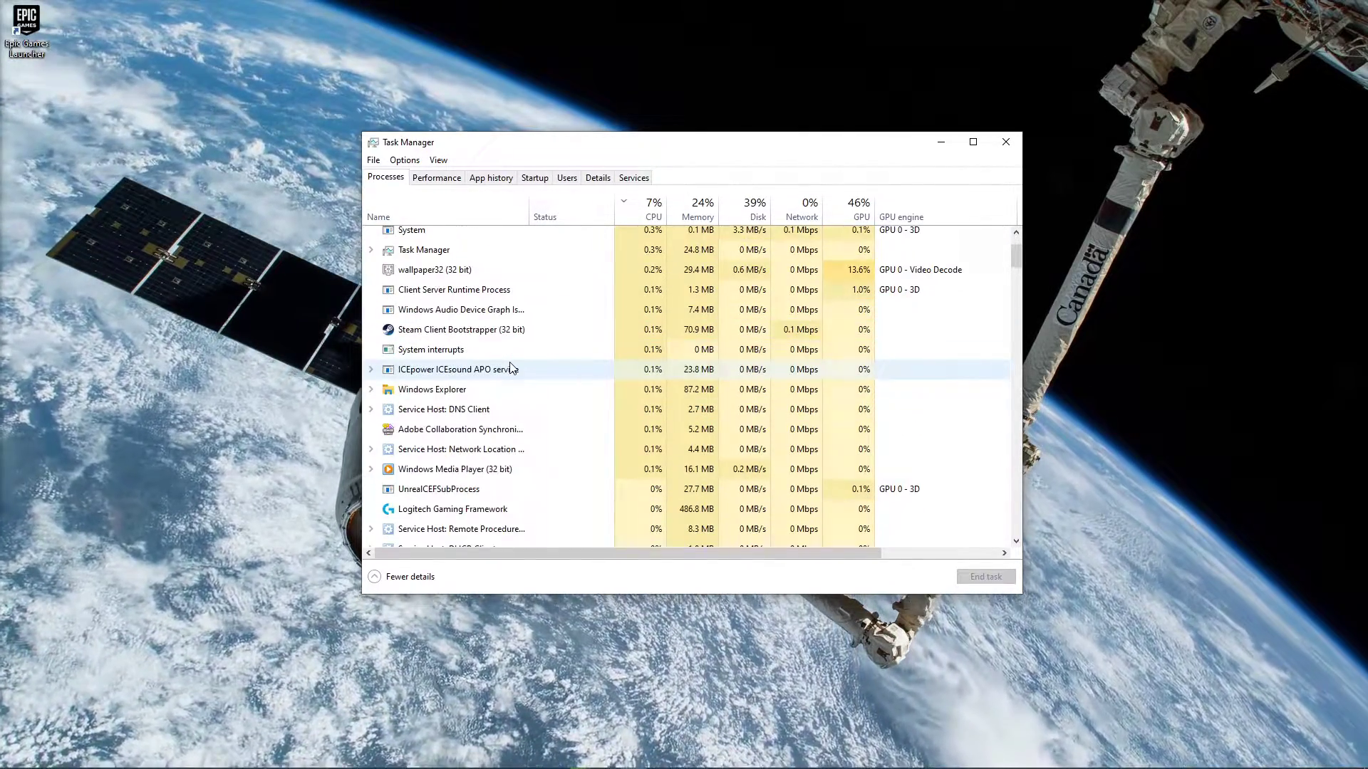
pyautogui.scroll(-3)
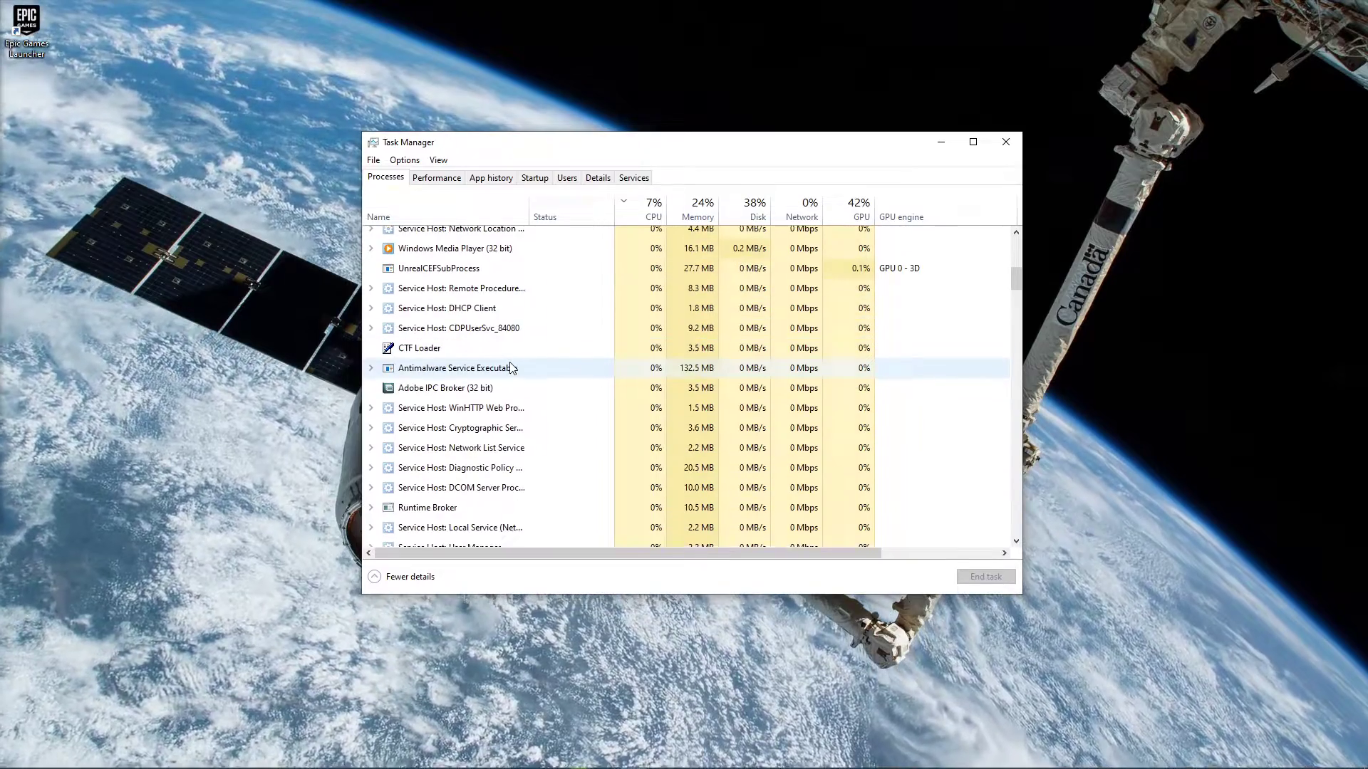
pyautogui.scroll(-3)
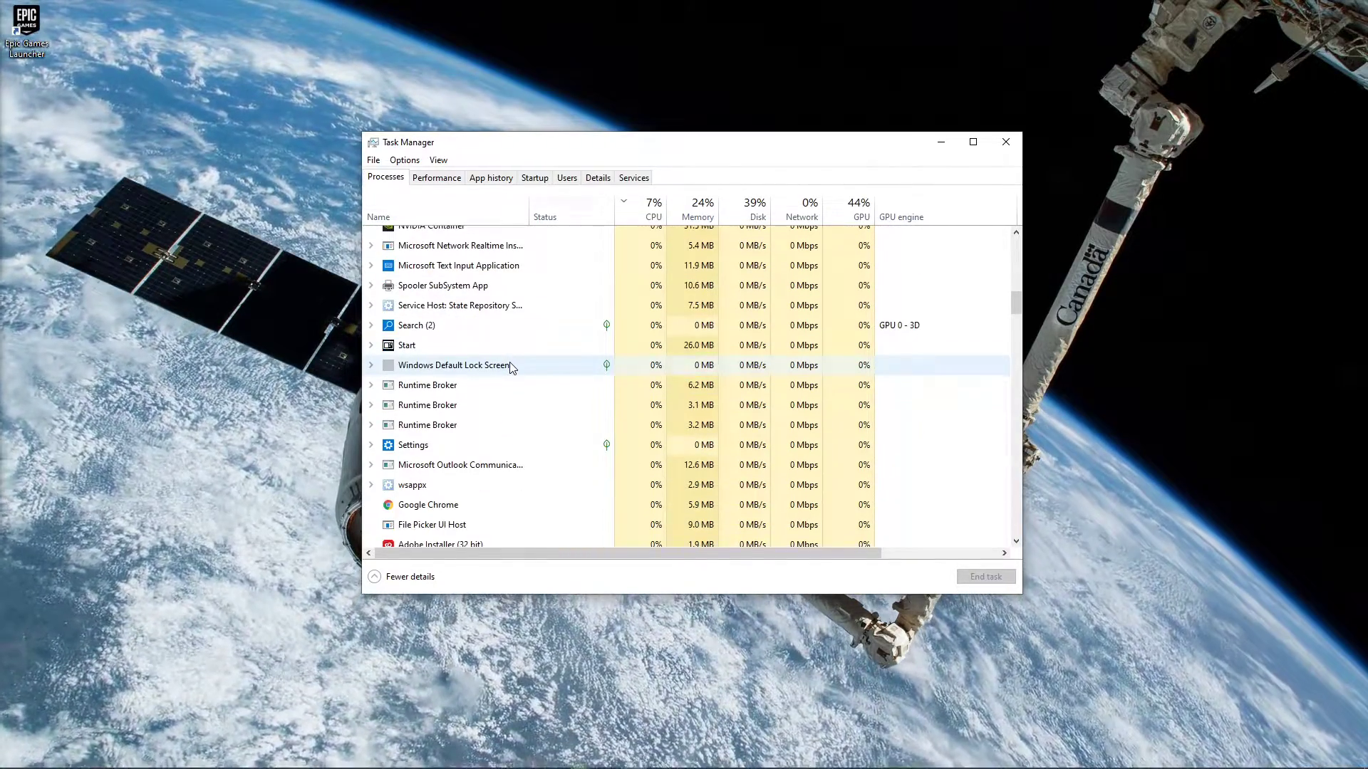
pyautogui.scroll(-3)
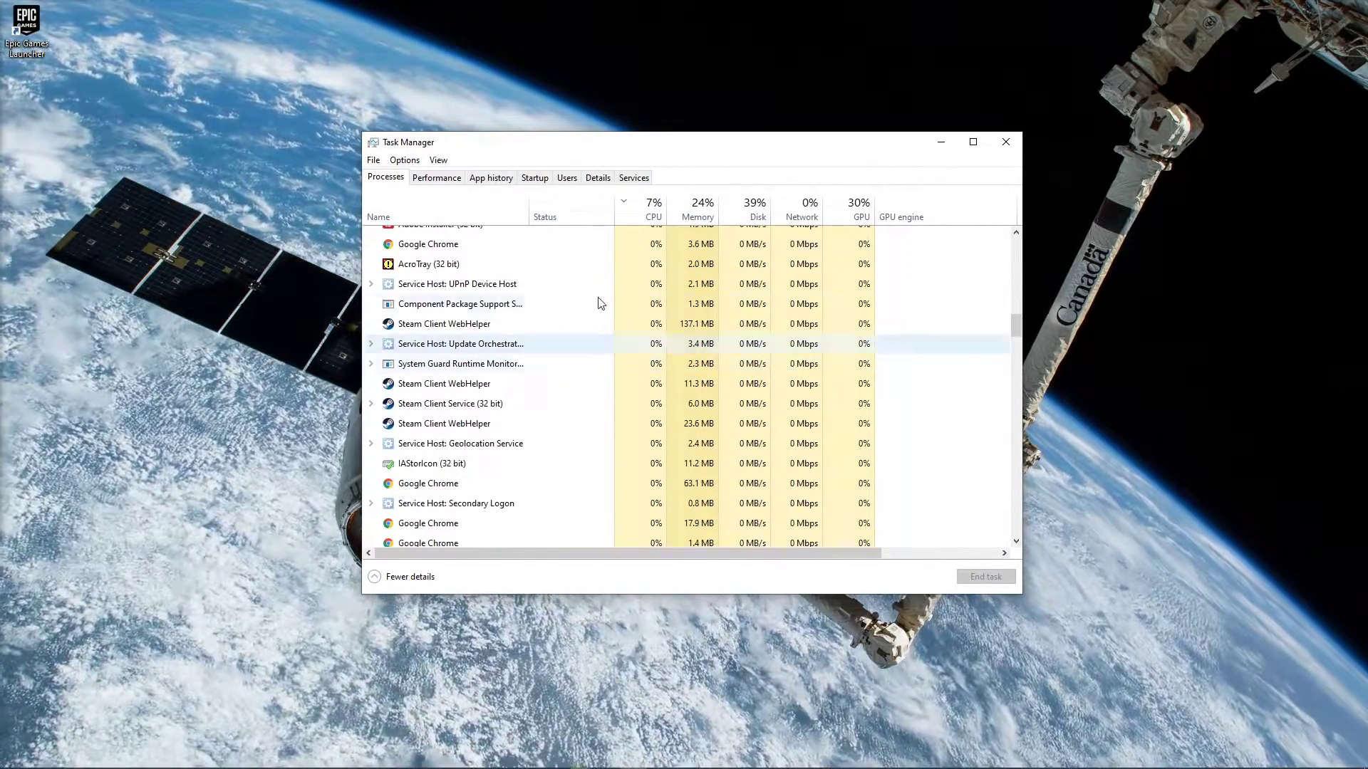
# - Close Task Manager and bring up the context menu of the Epic Games Launcher desktop shortcut
pyautogui.click(1004, 142)
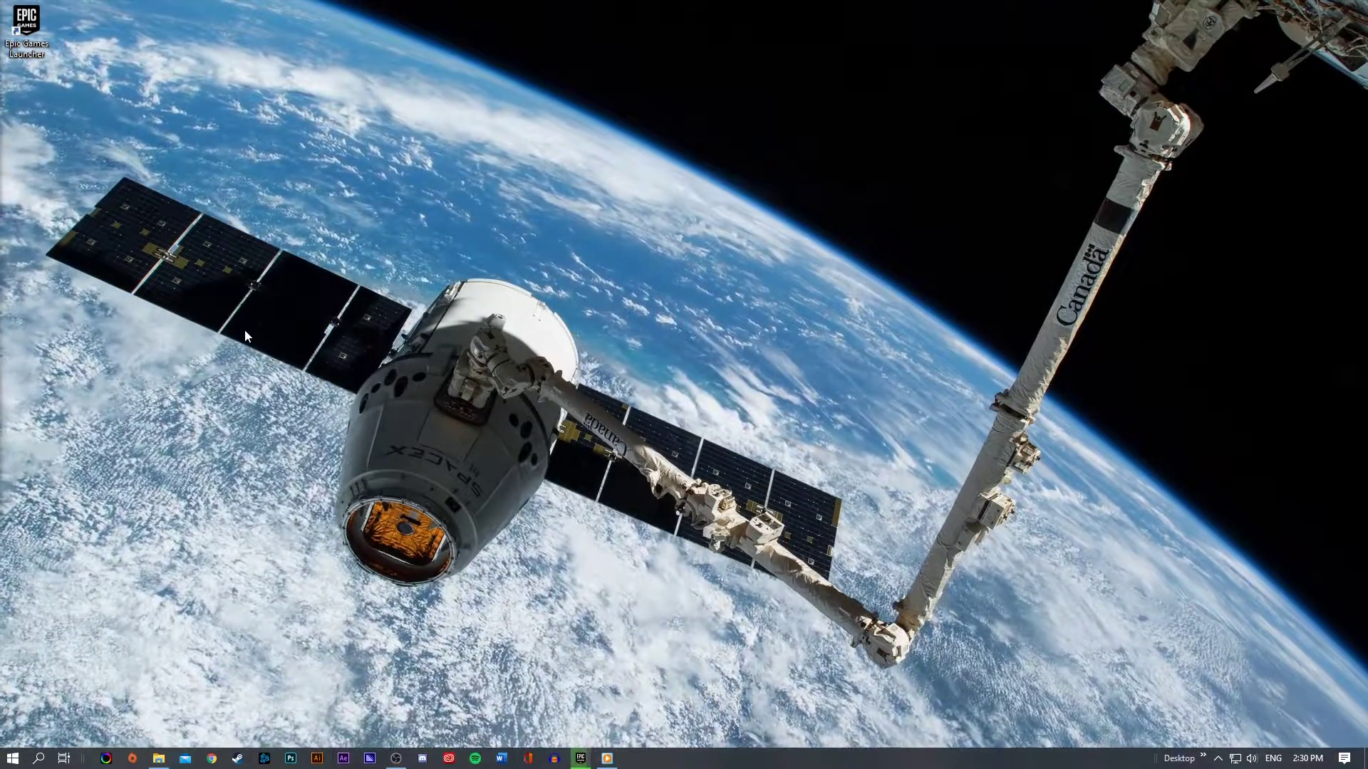
pyautogui.rightClick(27, 26)
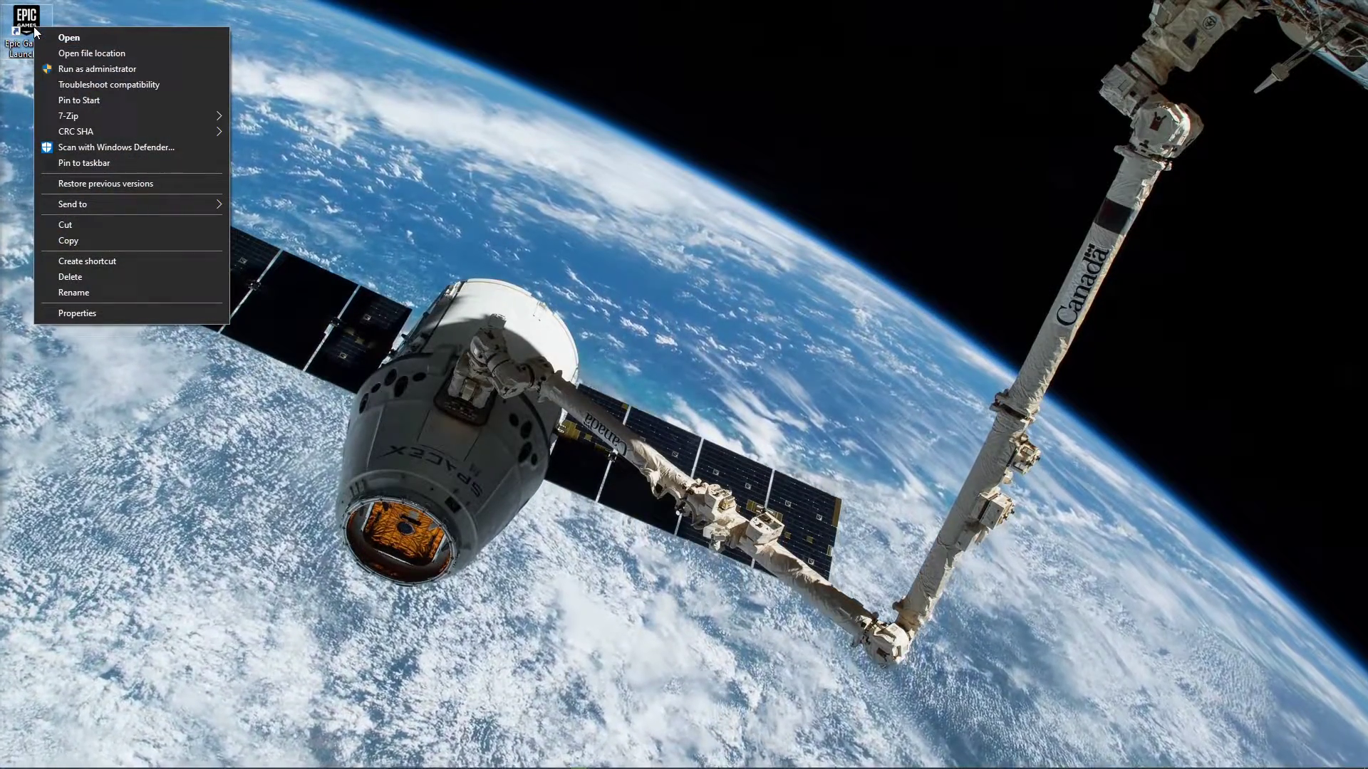
pyautogui.click(13, 757)
pyautogui.write('epic')
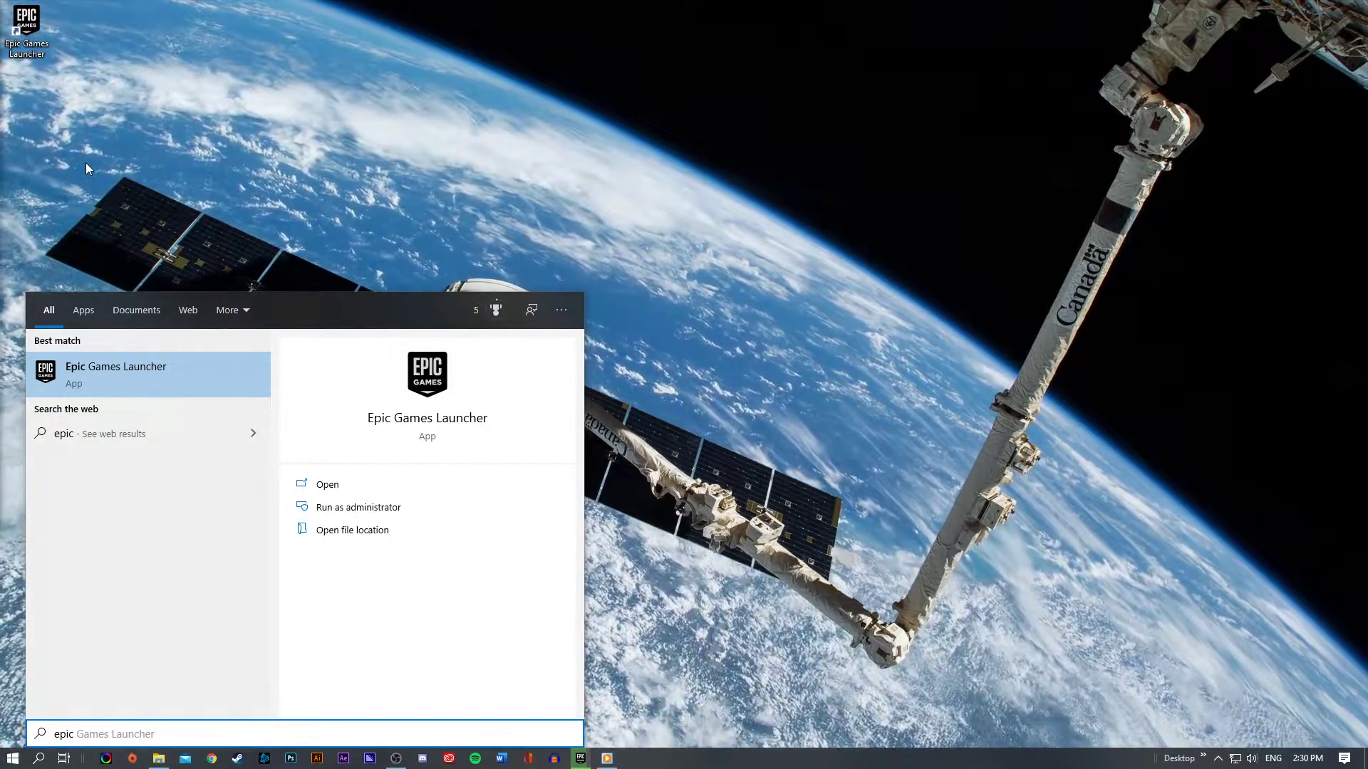
pyautogui.rightClick(116, 371)
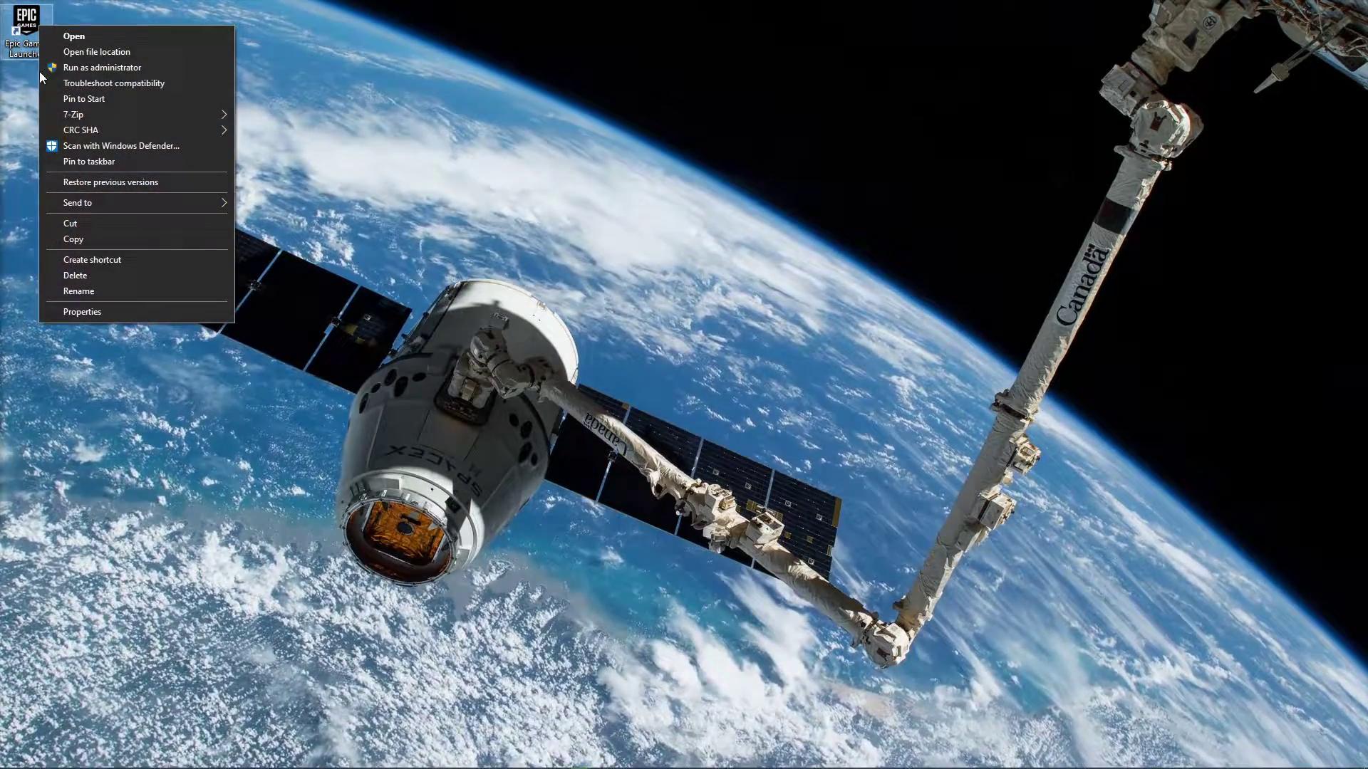
# - Set the Epic Games Launcher shortcut to run as administrator in its Compatibility properties
pyautogui.click(83, 312)
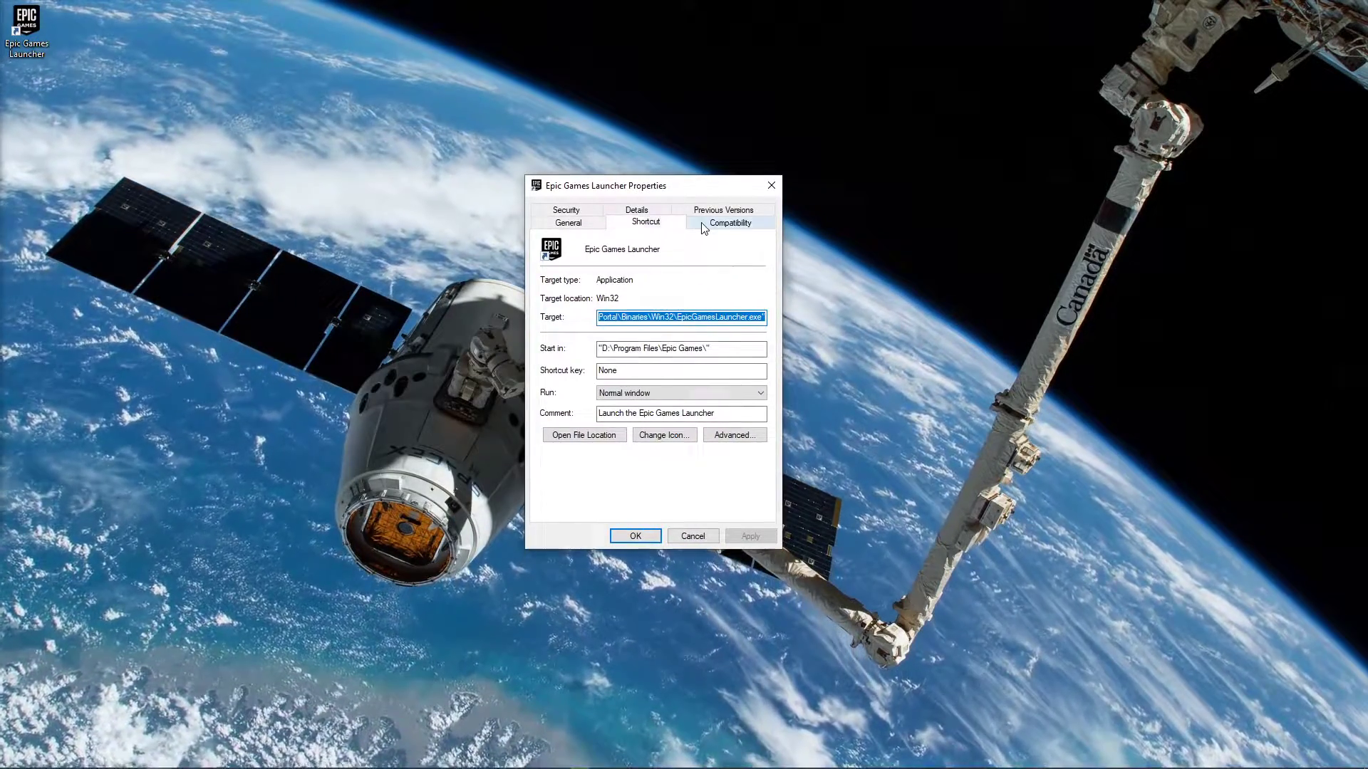
pyautogui.click(730, 222)
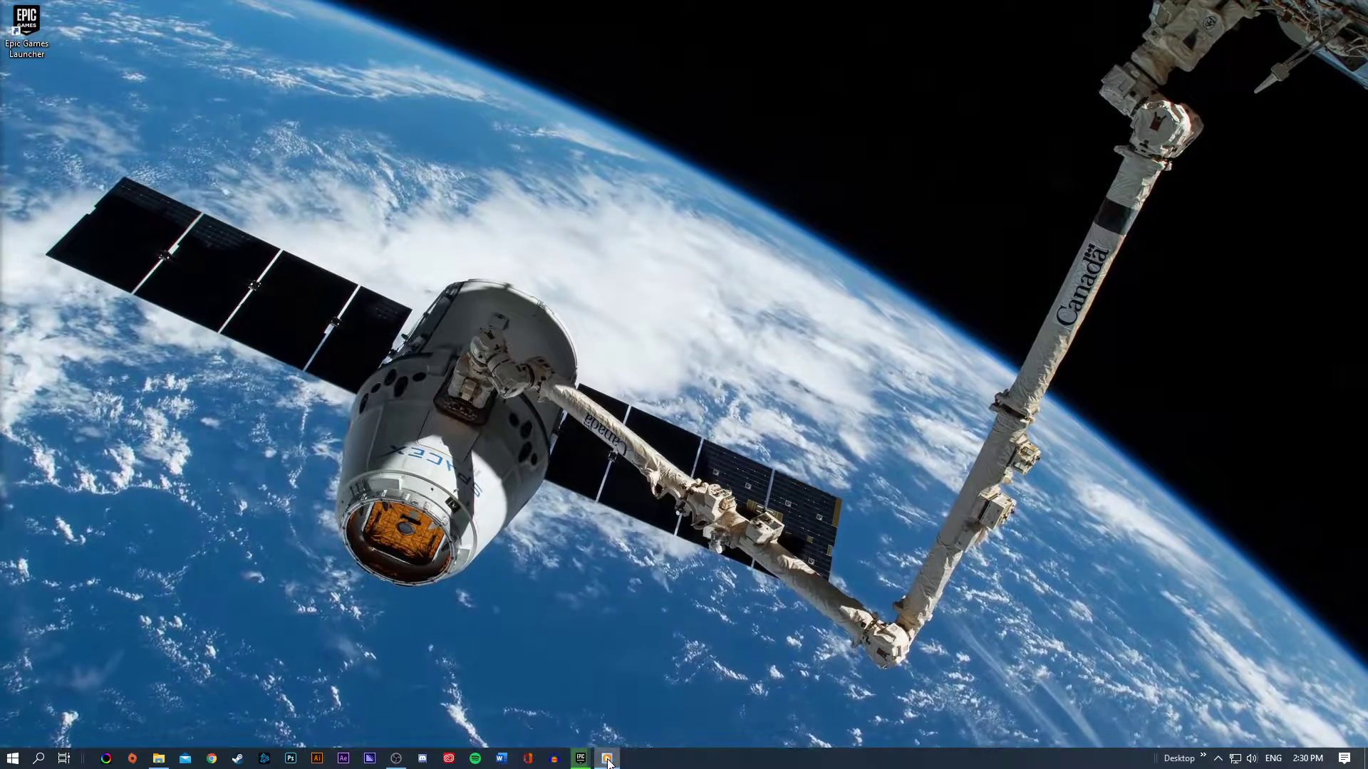
# - Verify Grand Theft Auto V's files from the launcher library, then minimize the launcher
pyautogui.click(606, 757)
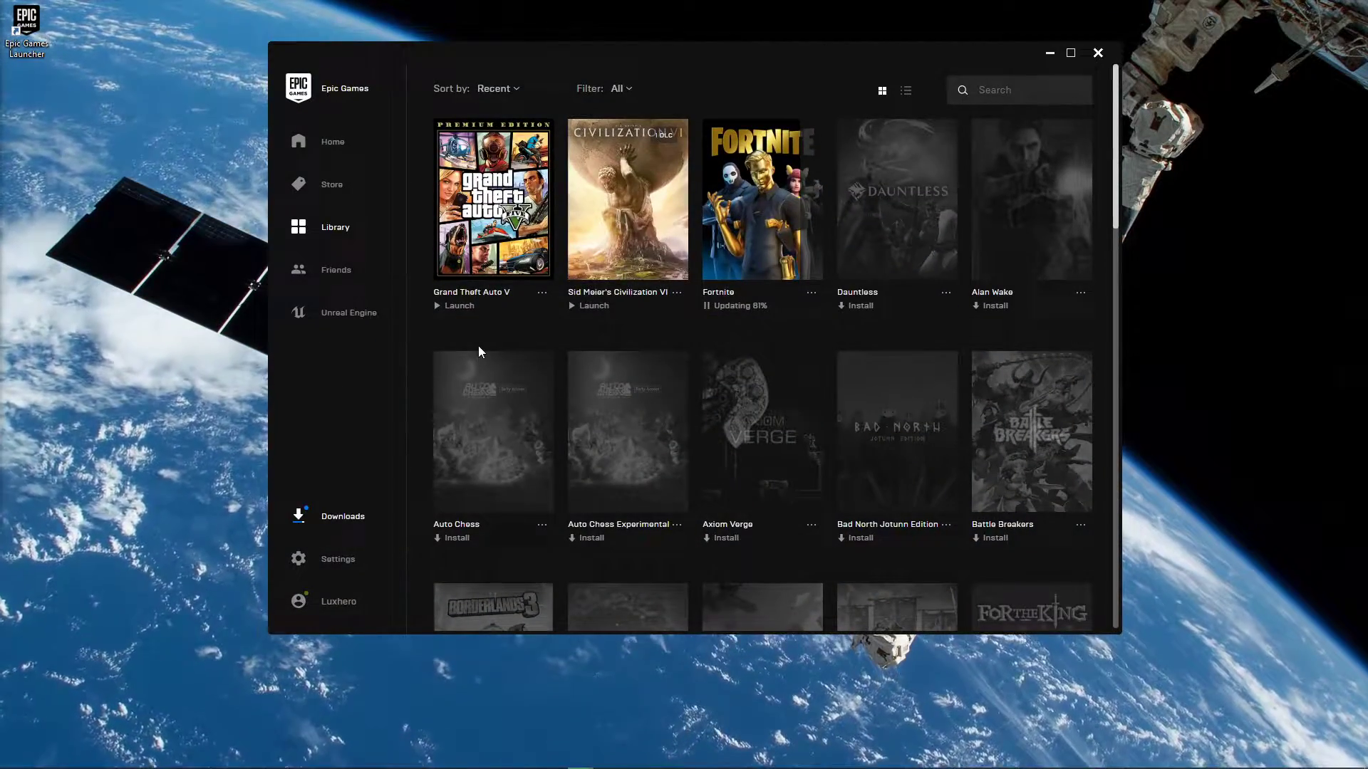
pyautogui.moveTo(527, 307)
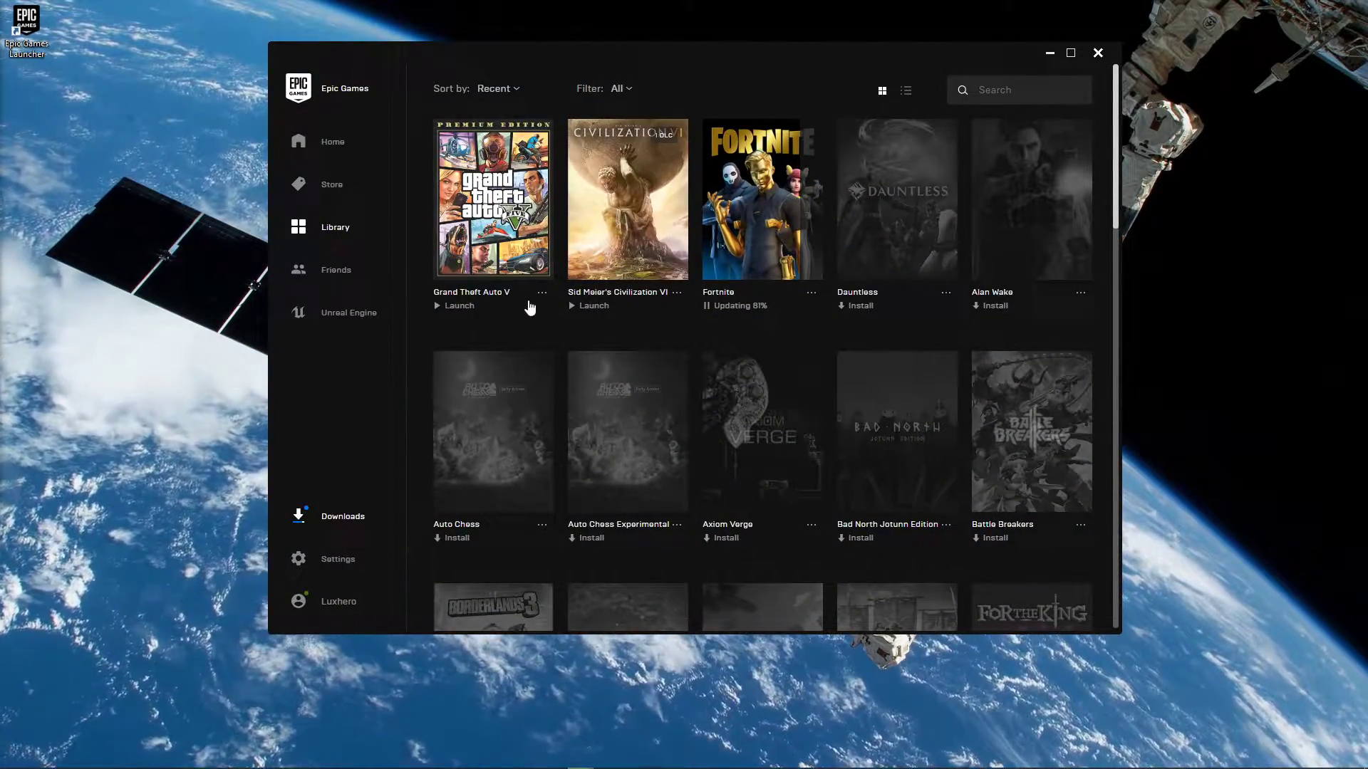
pyautogui.click(542, 292)
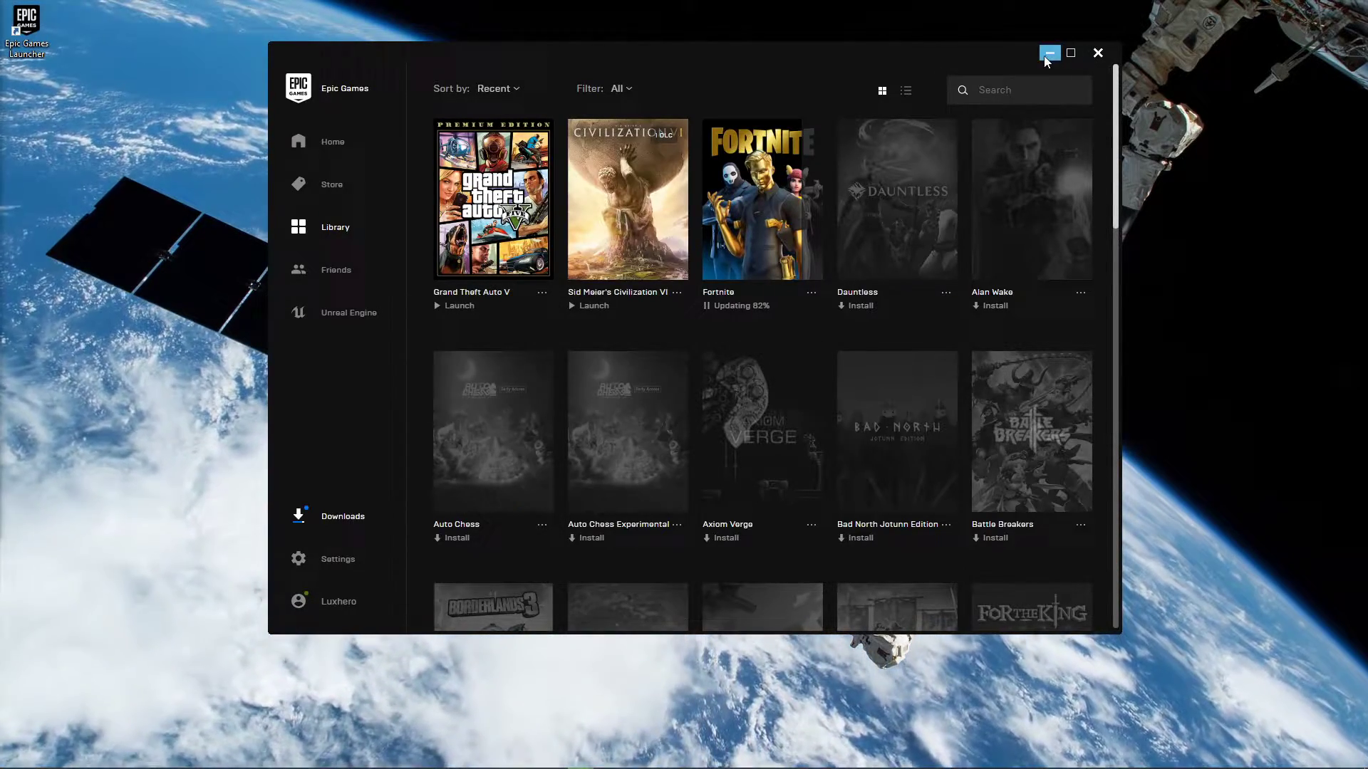
pyautogui.click(1050, 53)
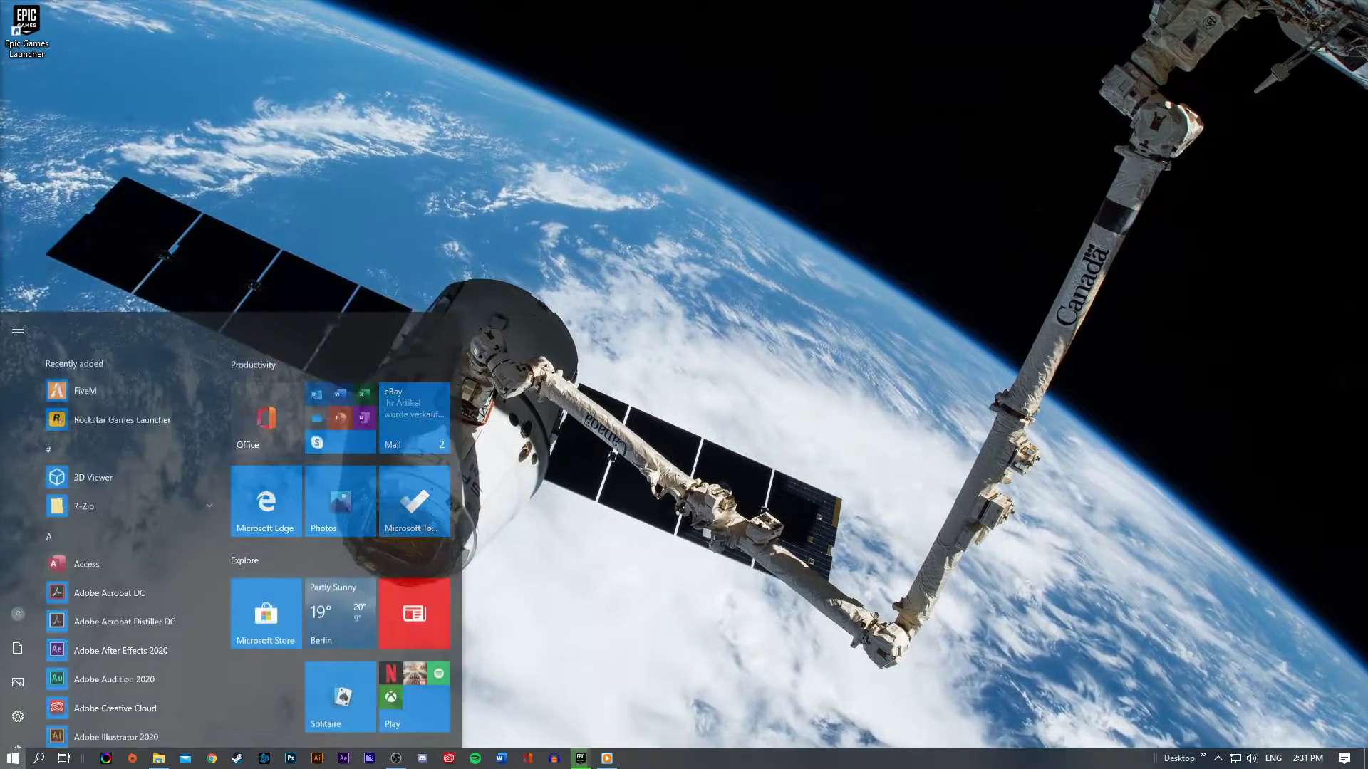
# - Open %temp%, select all its contents and delete them, retrying past the Folder In Use prompt
pyautogui.write('%temp%')
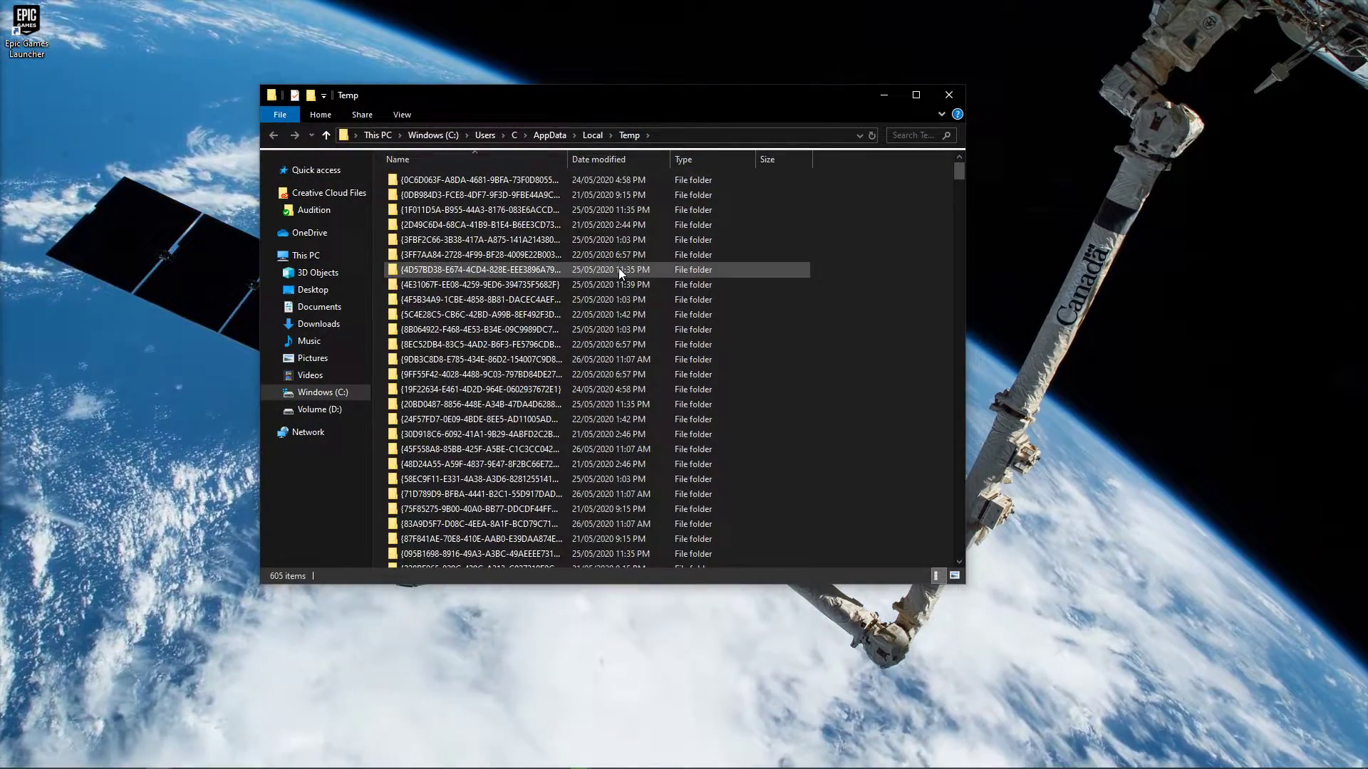
pyautogui.press('ctrl+a')
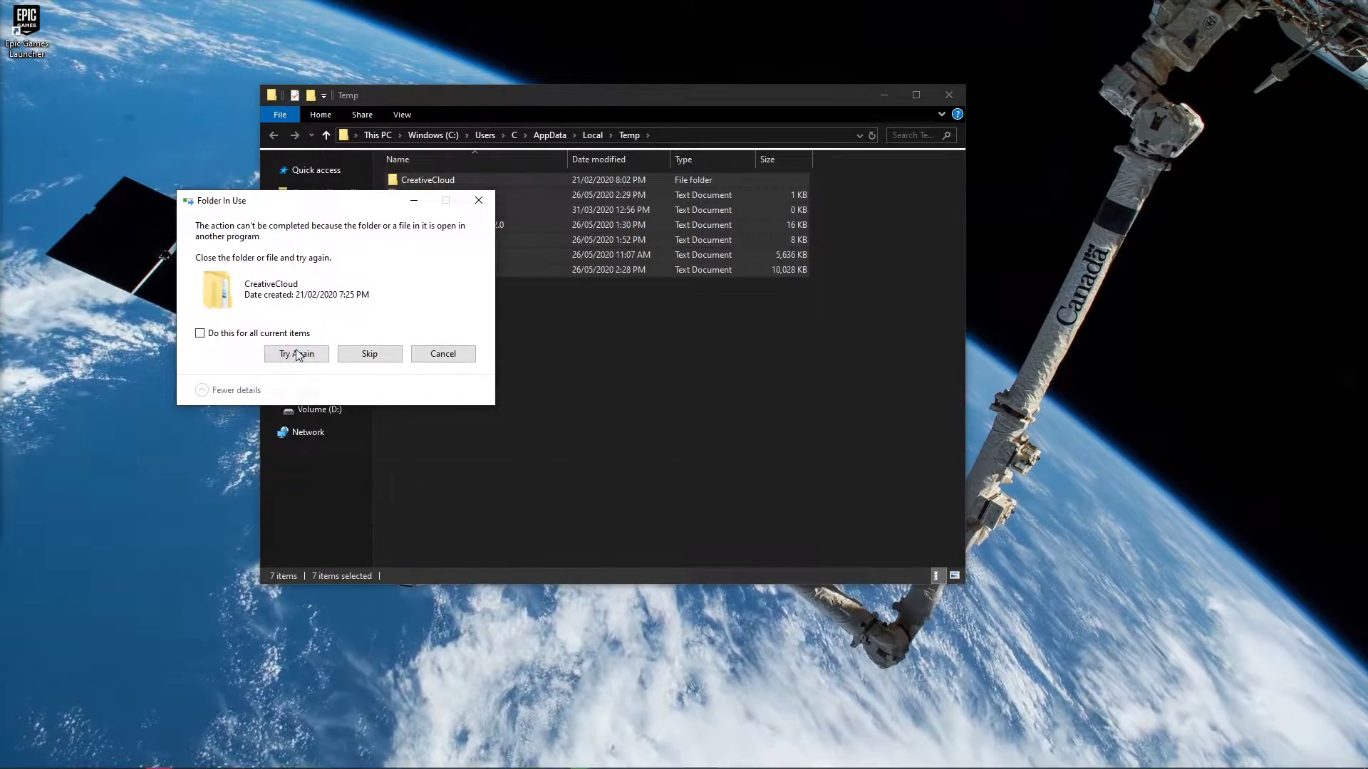
pyautogui.click(297, 353)
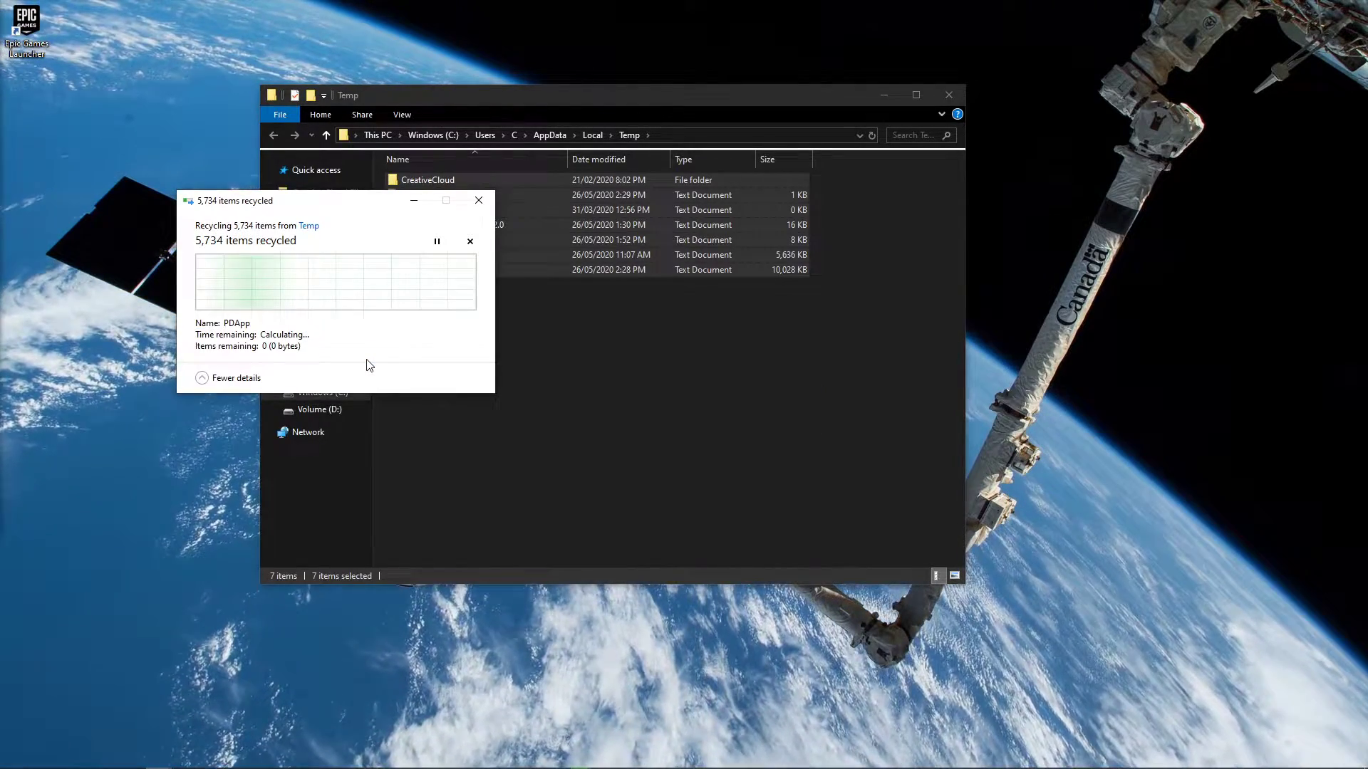